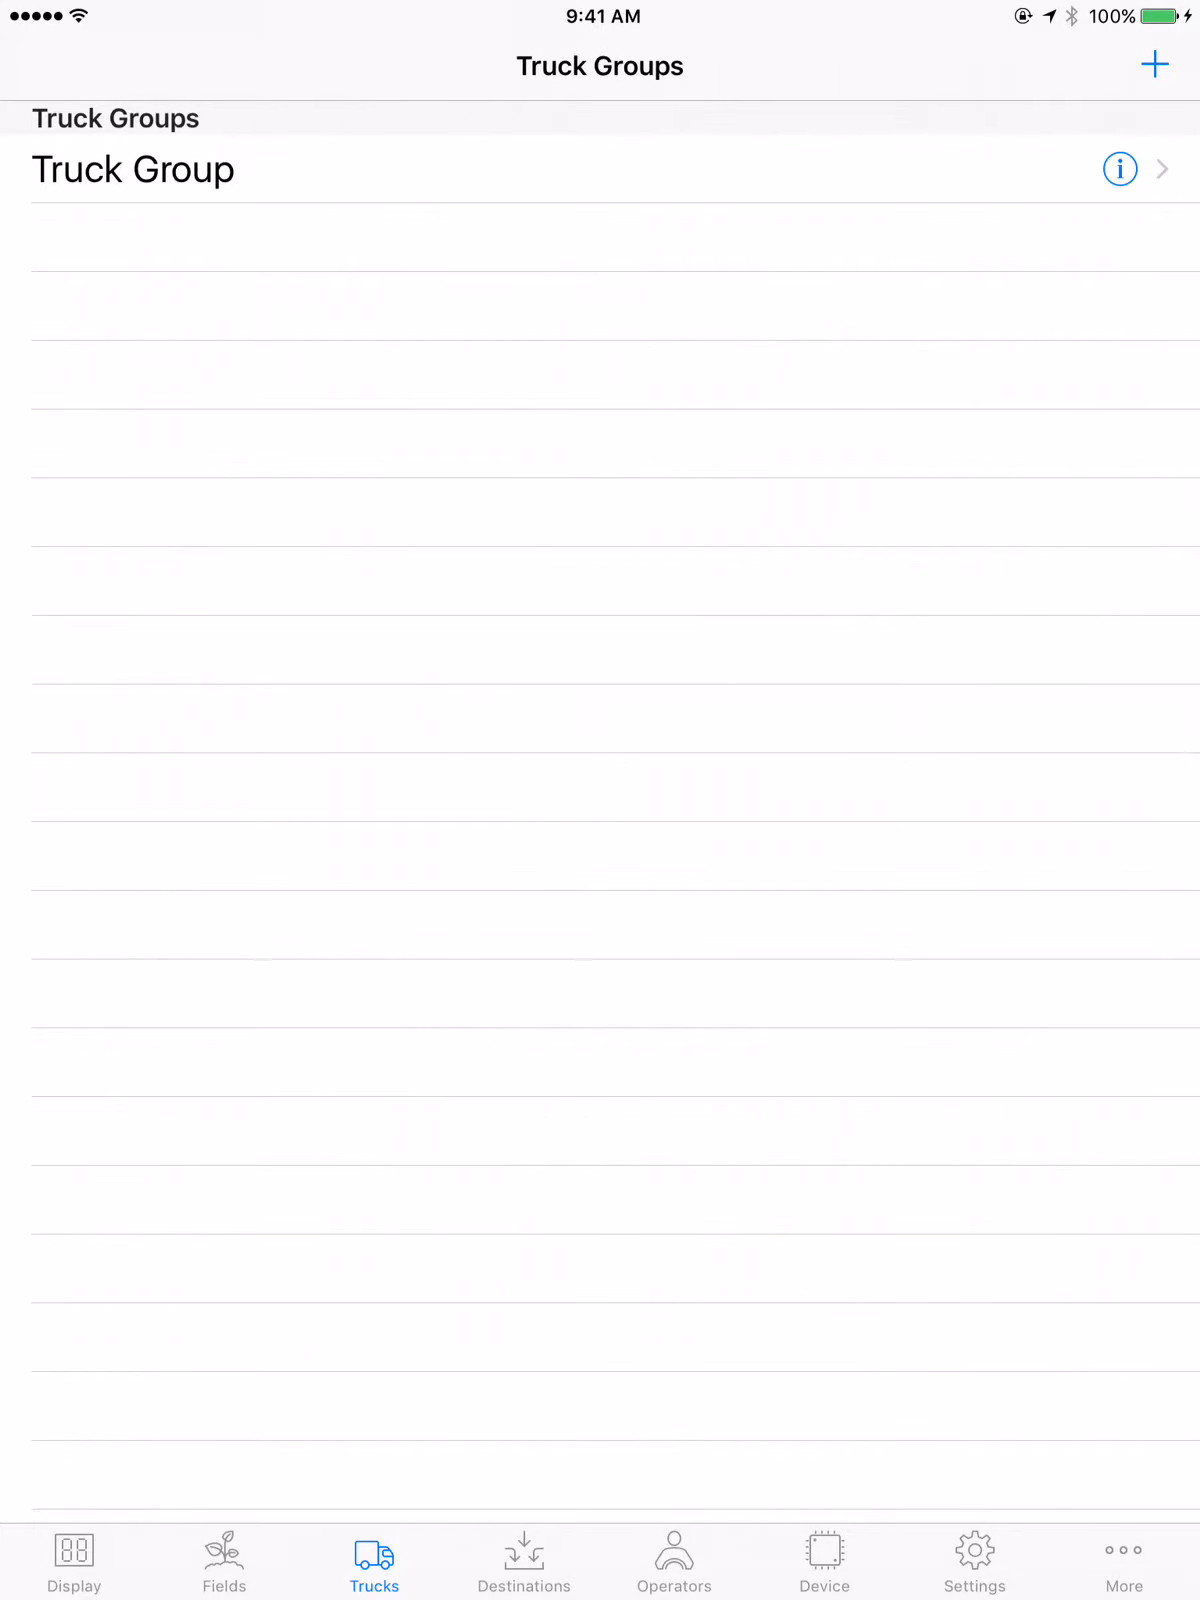
Create a new truck group keeping the default name 'Truck Group 1'
click(1156, 64)
text(Truck Group 1)
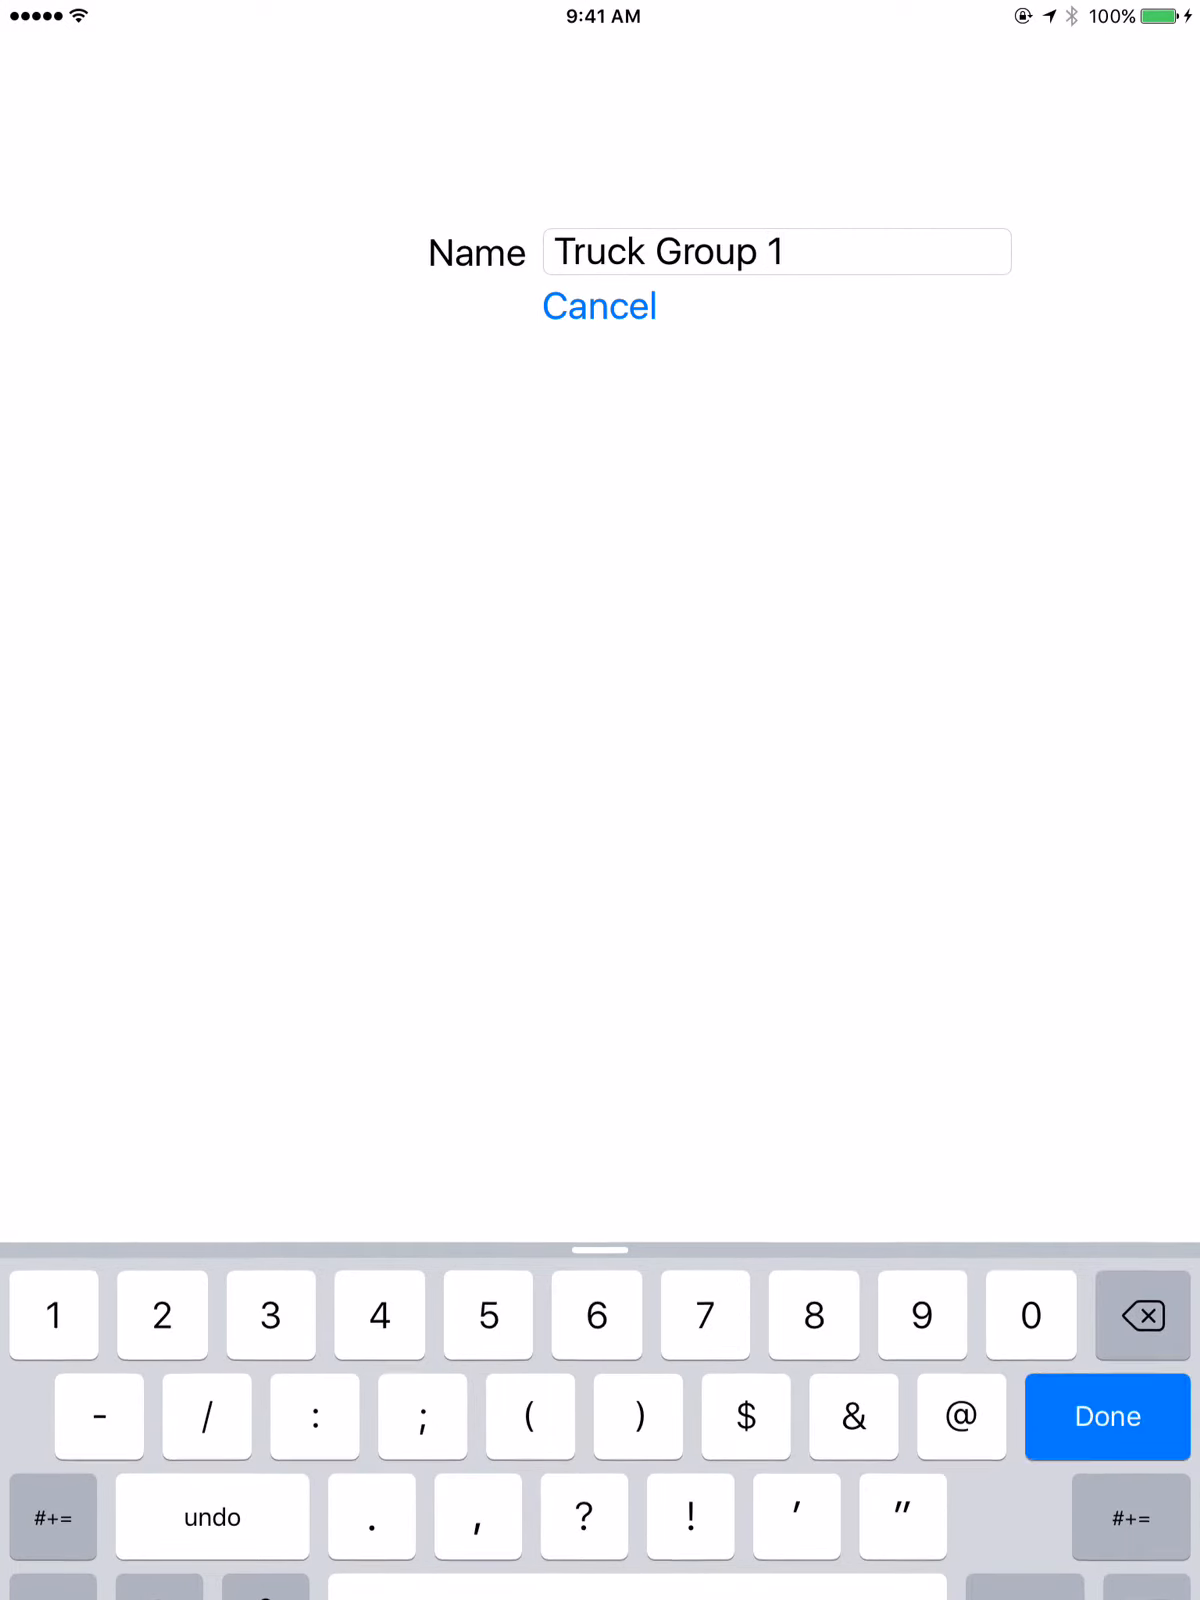
click(1106, 1416)
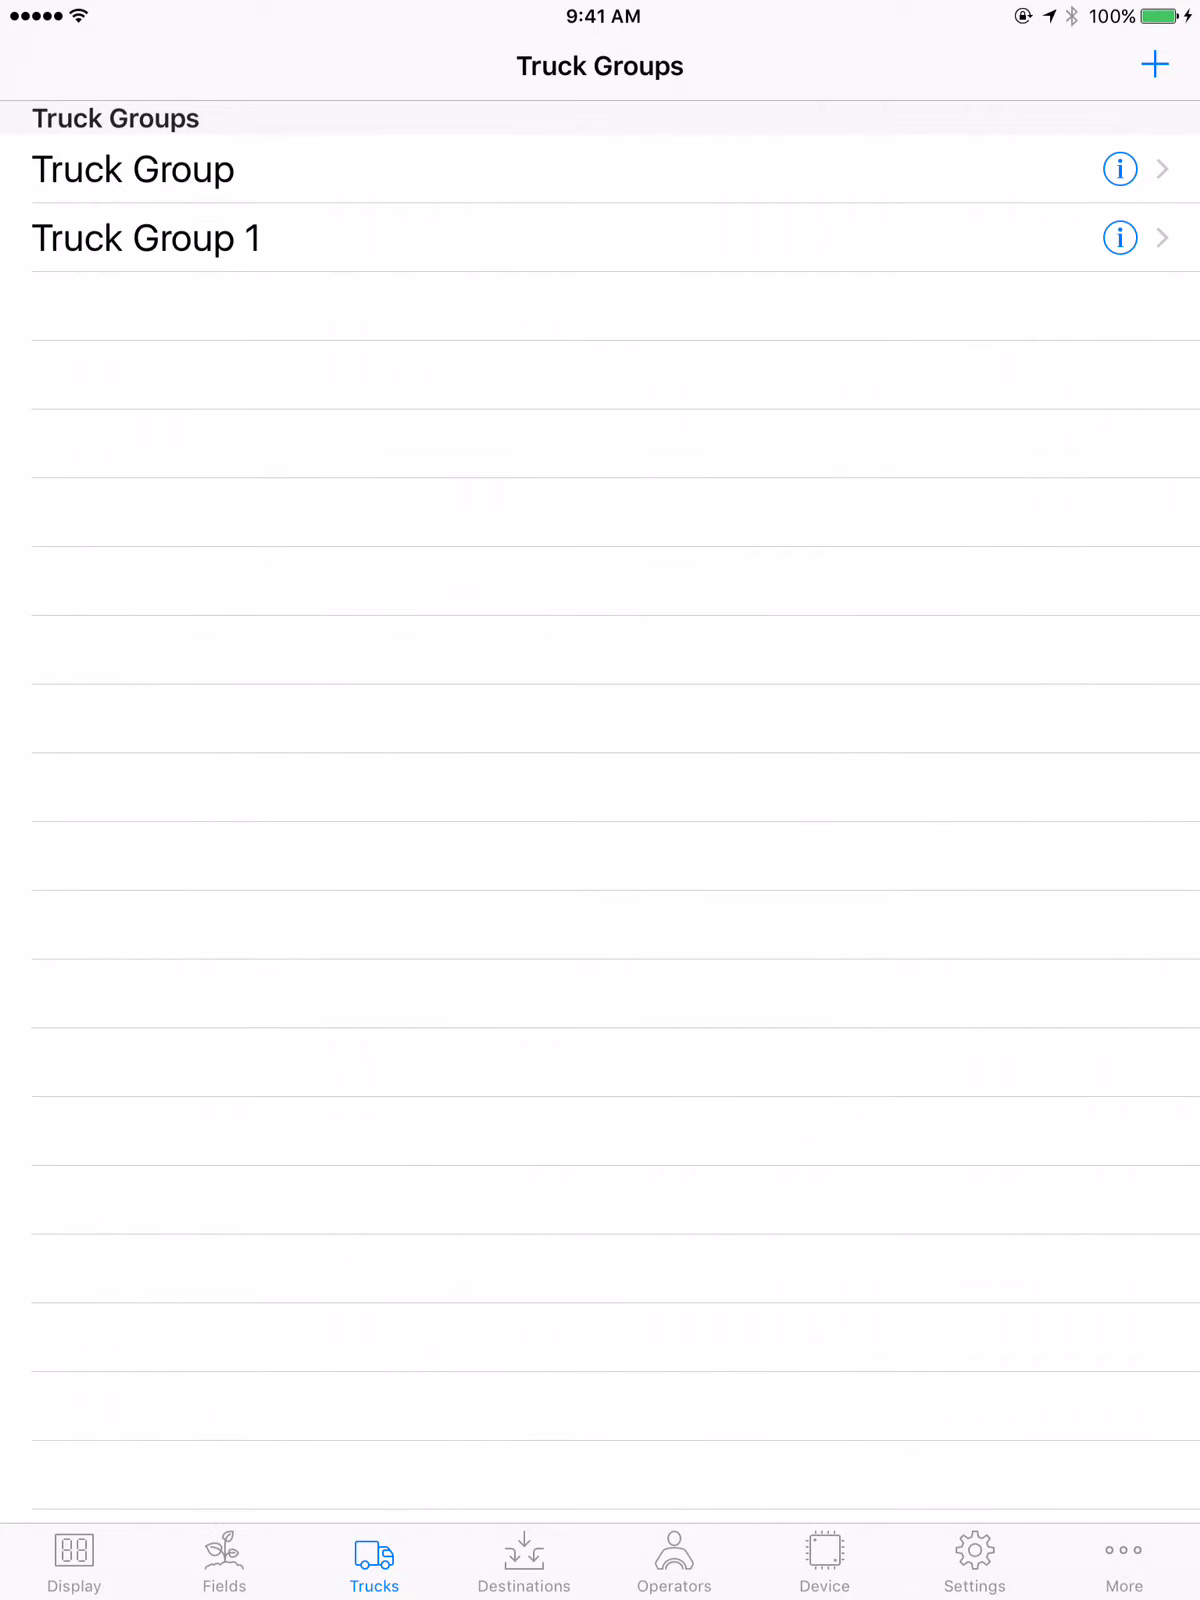
Add a truck named 'Truck 1' to Truck Group 1 with the default tare and Max GVW
click(146, 238)
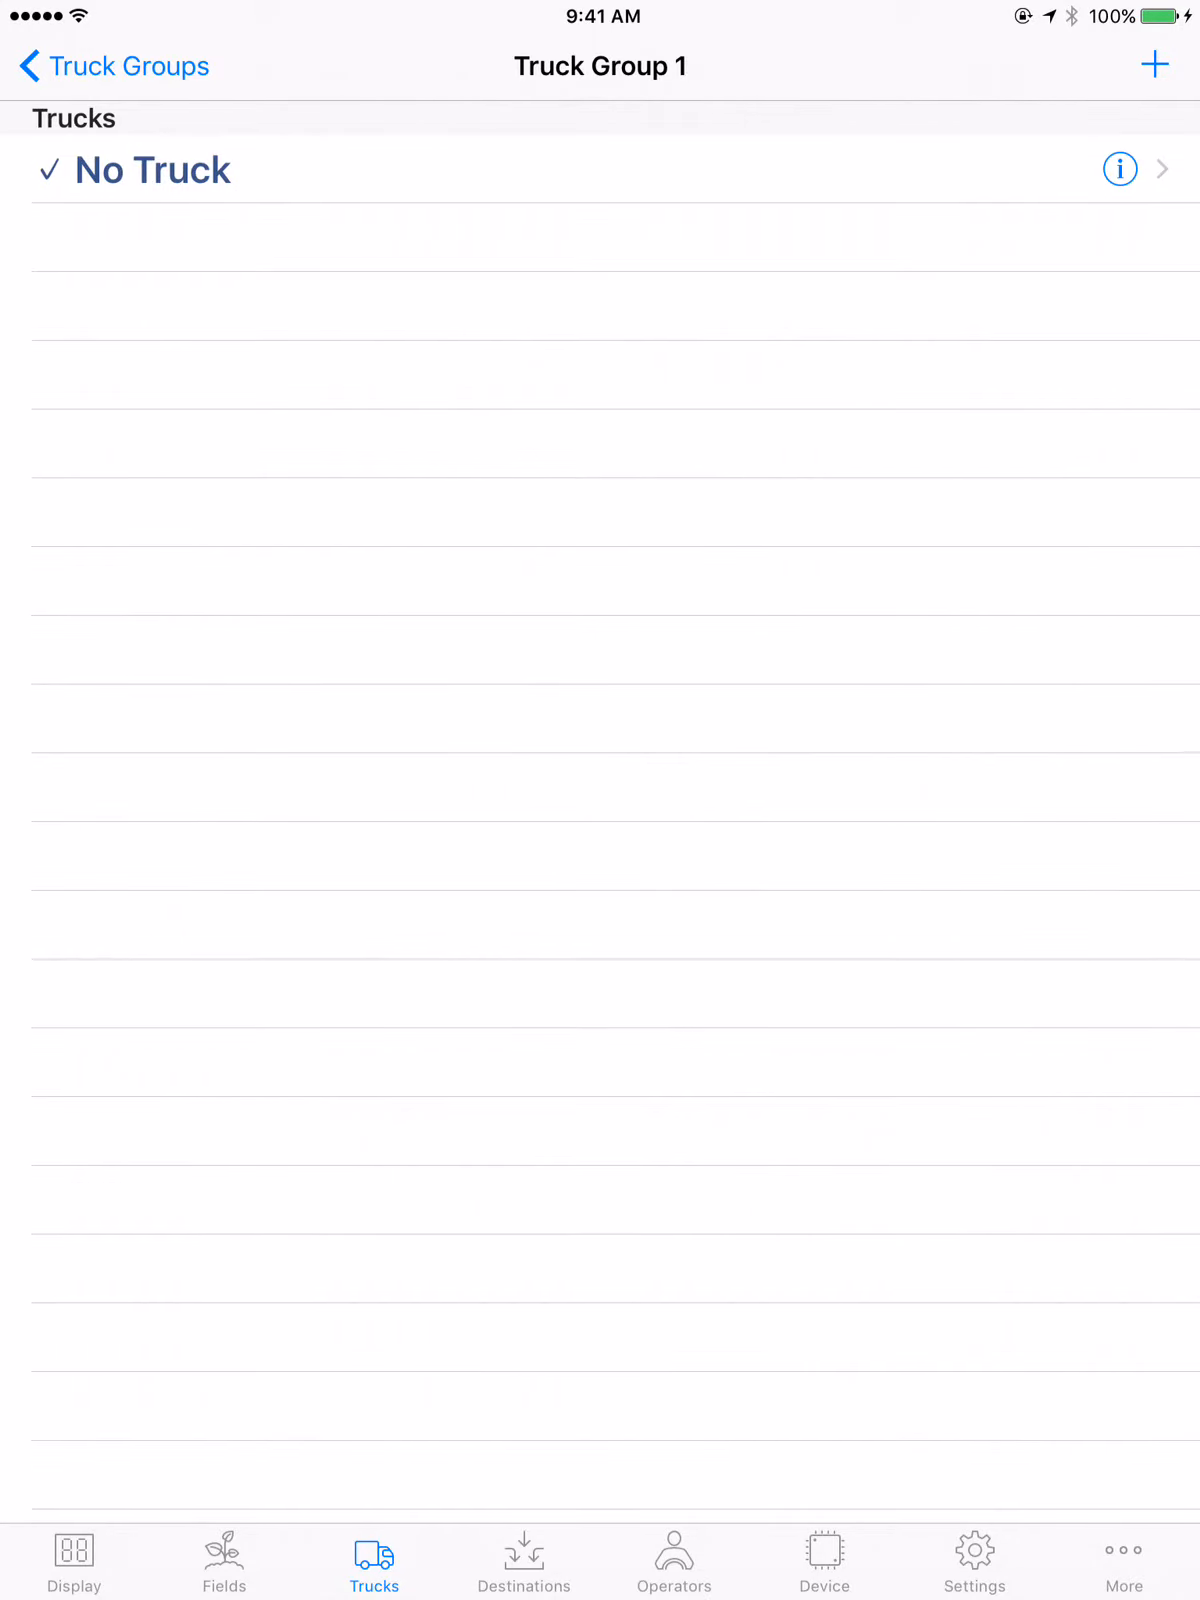
click(1156, 64)
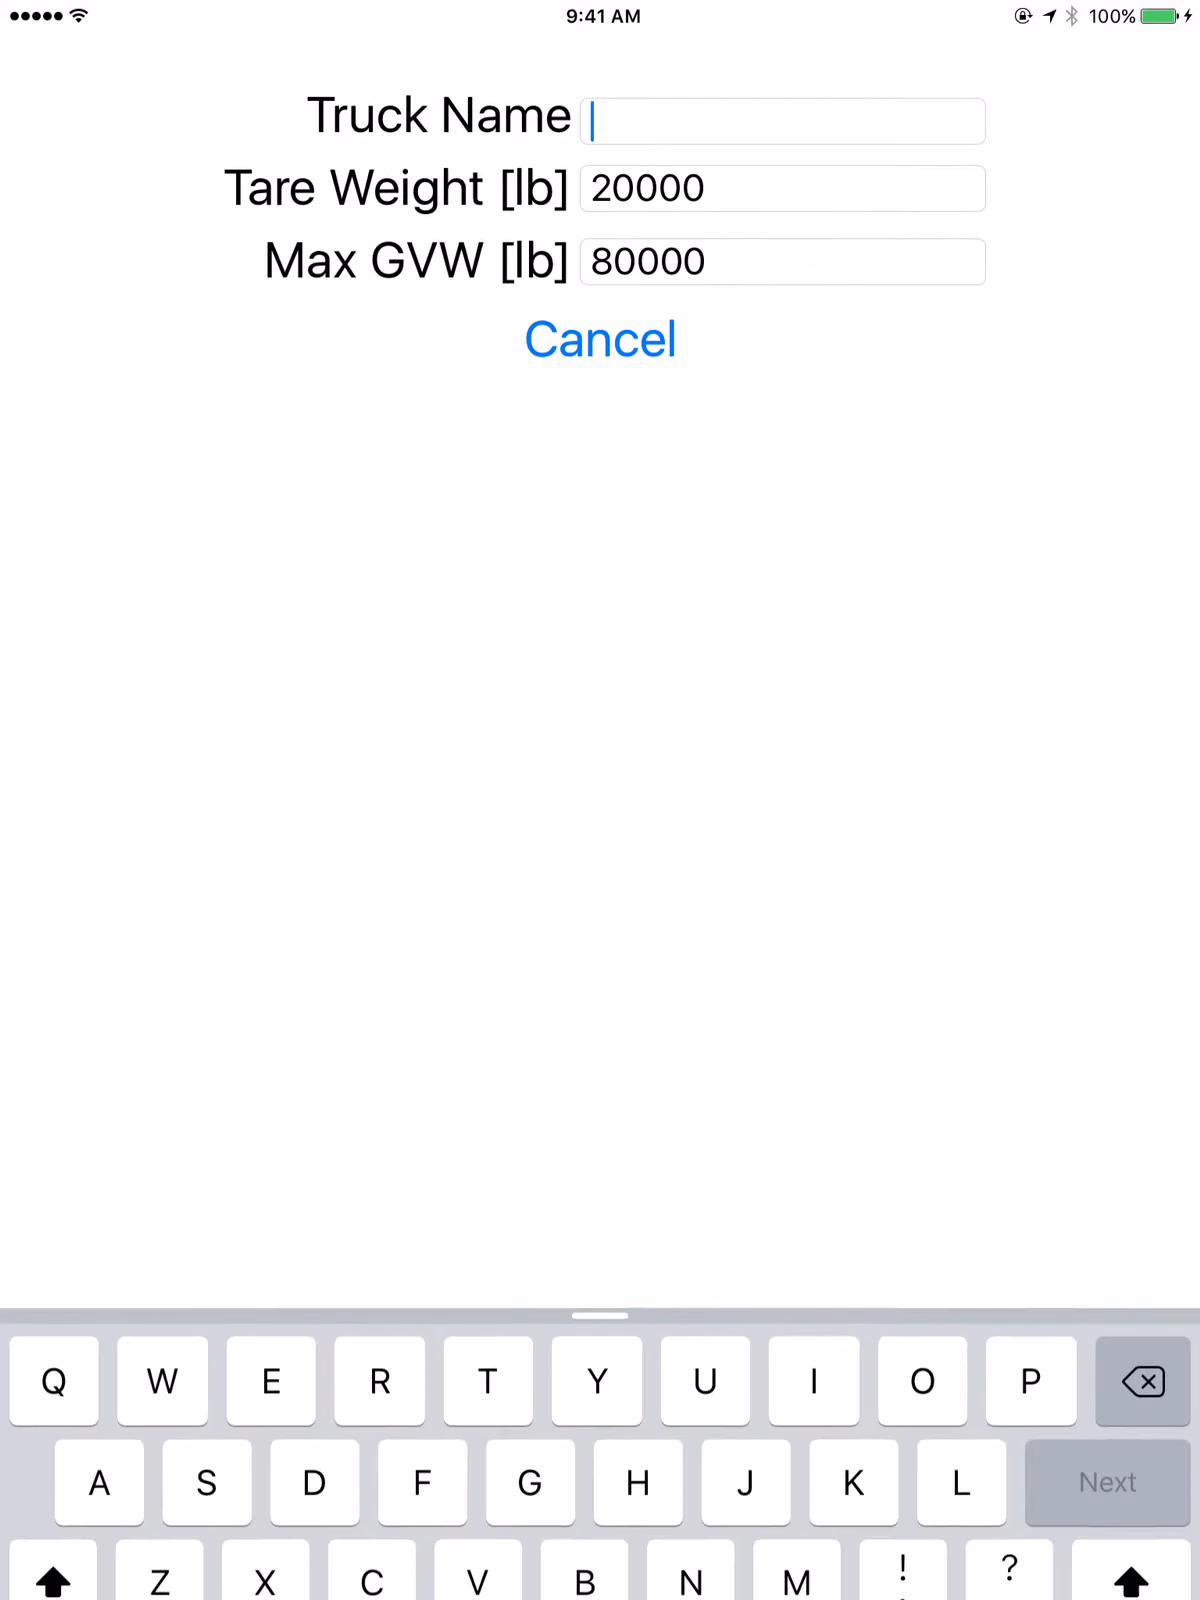
text(Tri)
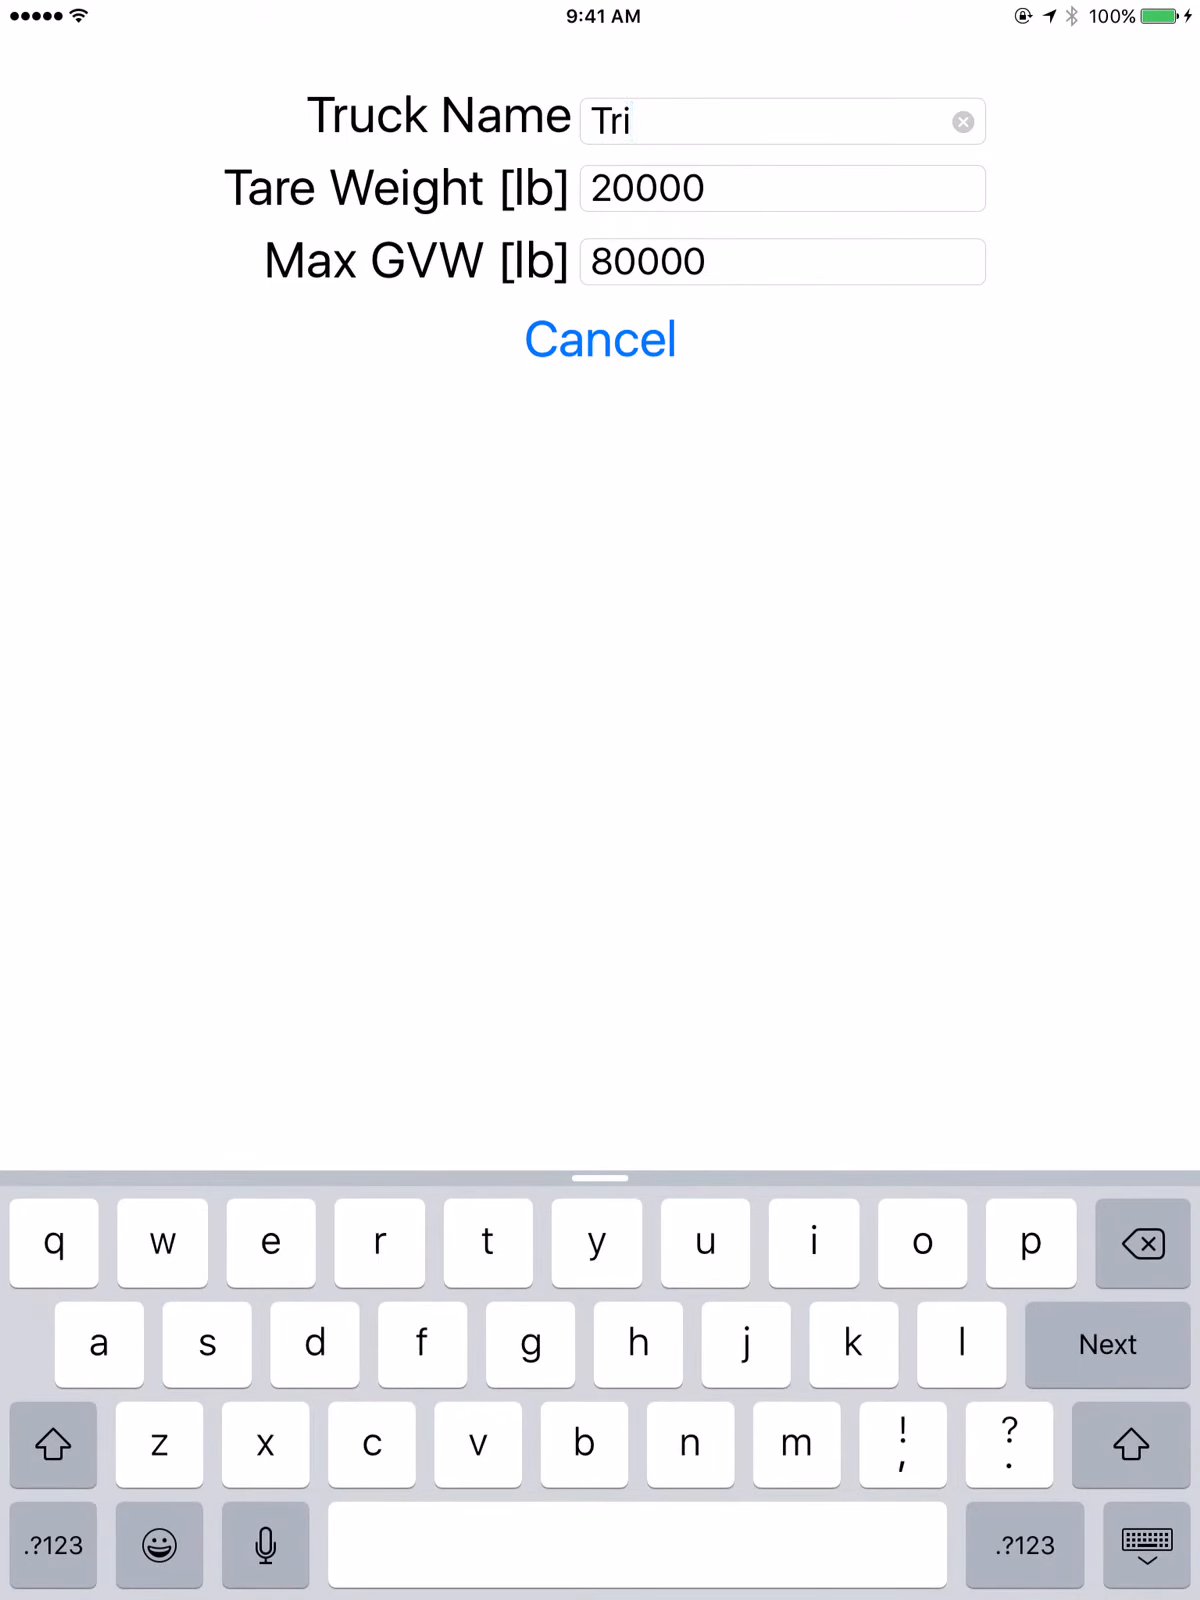
text(ck 1)
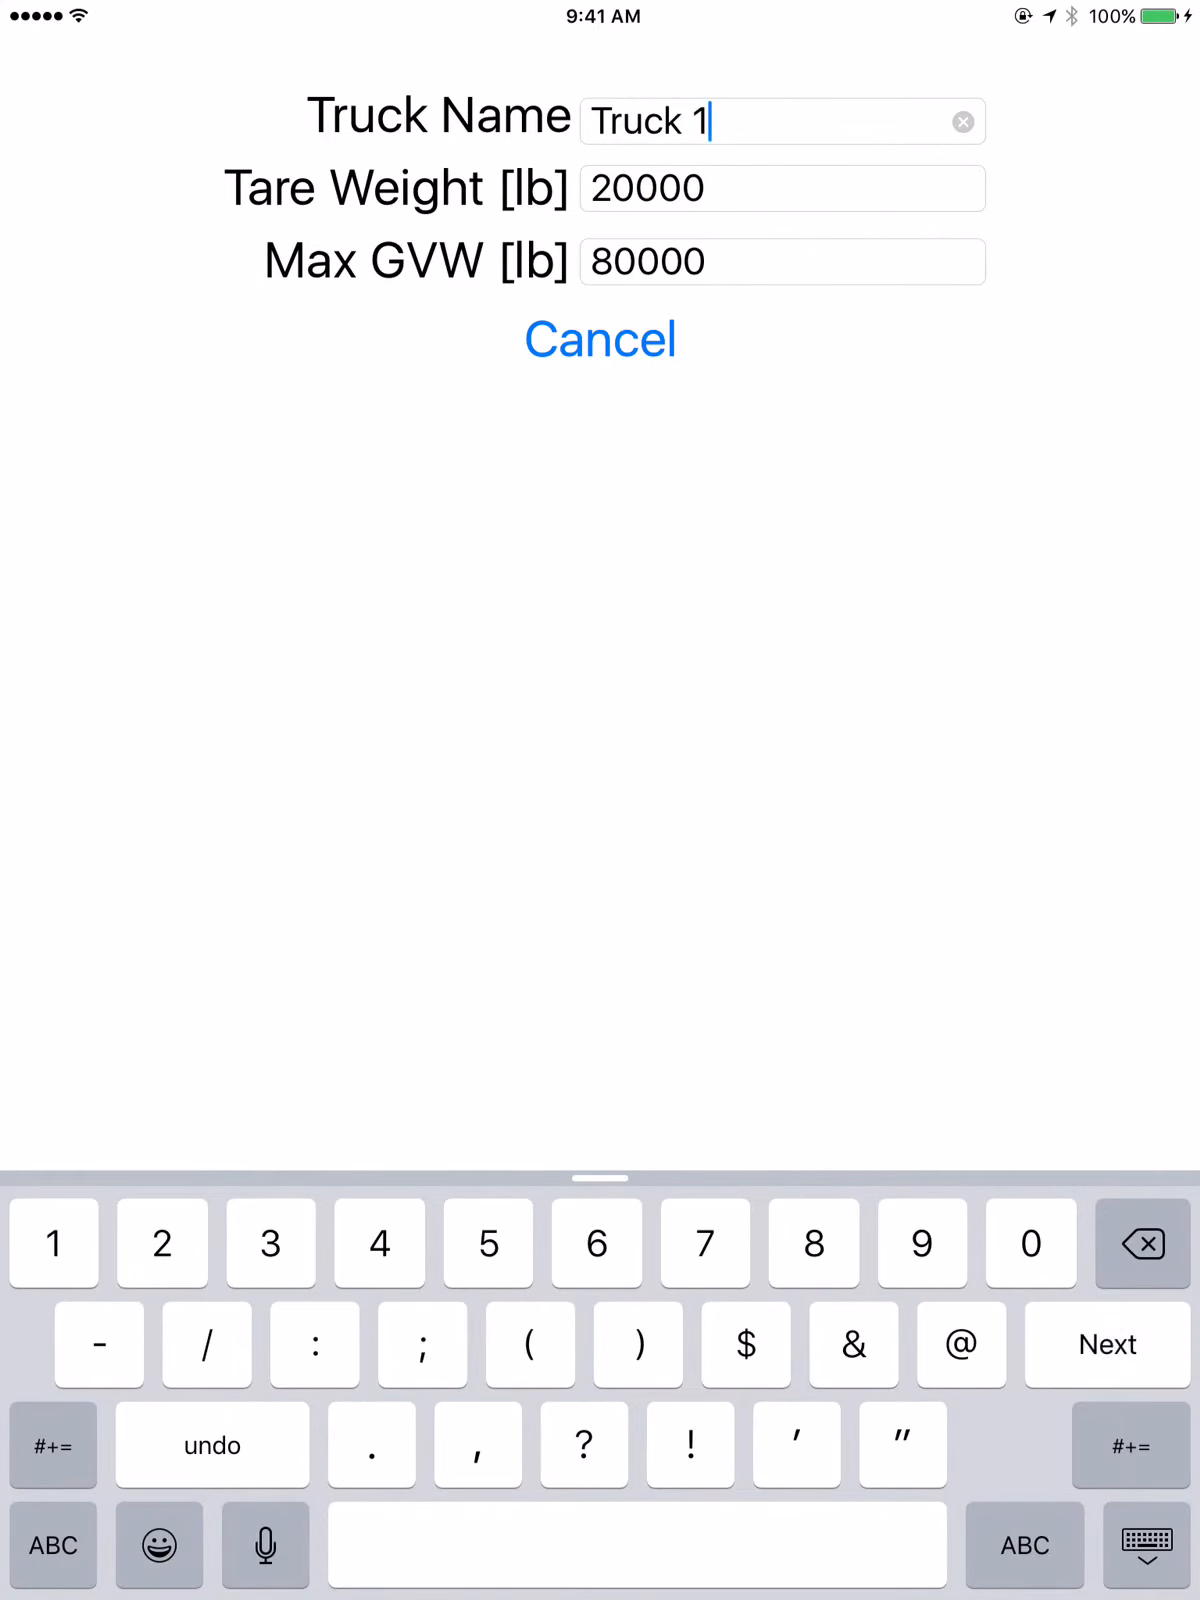
click(780, 262)
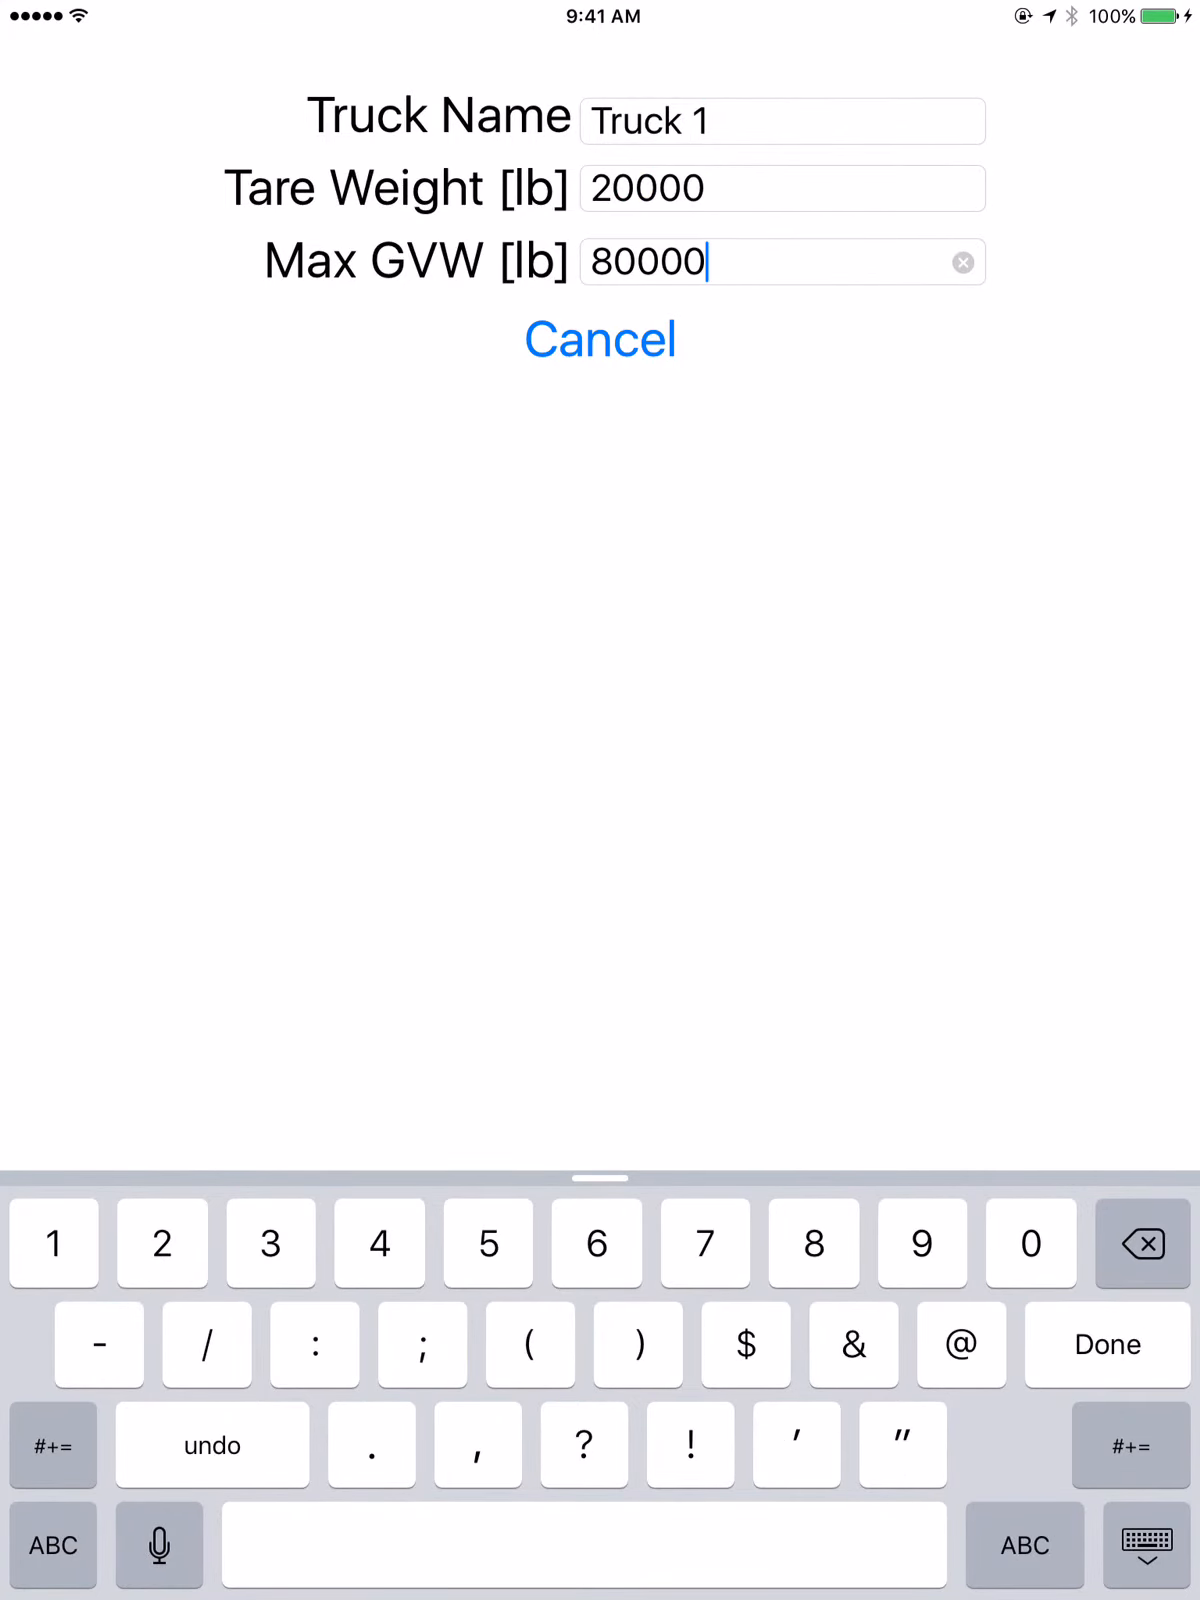
click(1106, 1344)
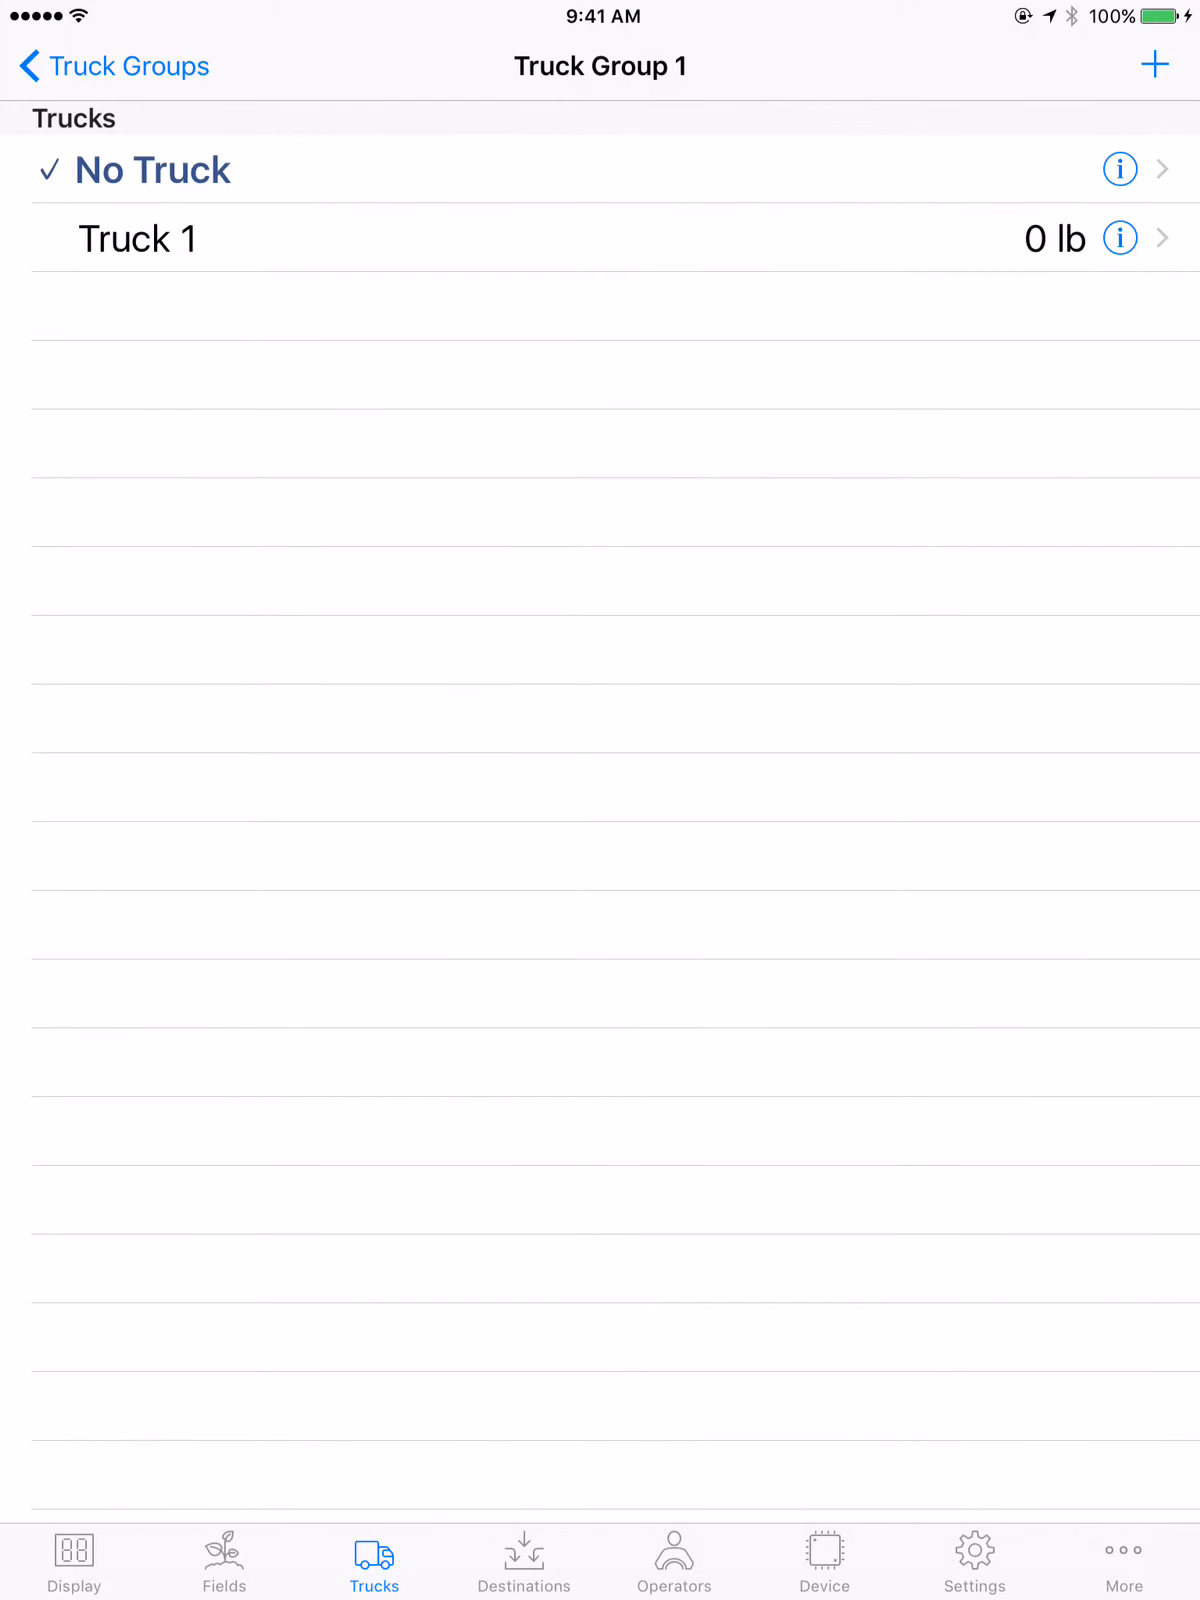
Select Truck Group 1 / Truck 1 as the active truck on the Display screen and verify it
click(72, 1560)
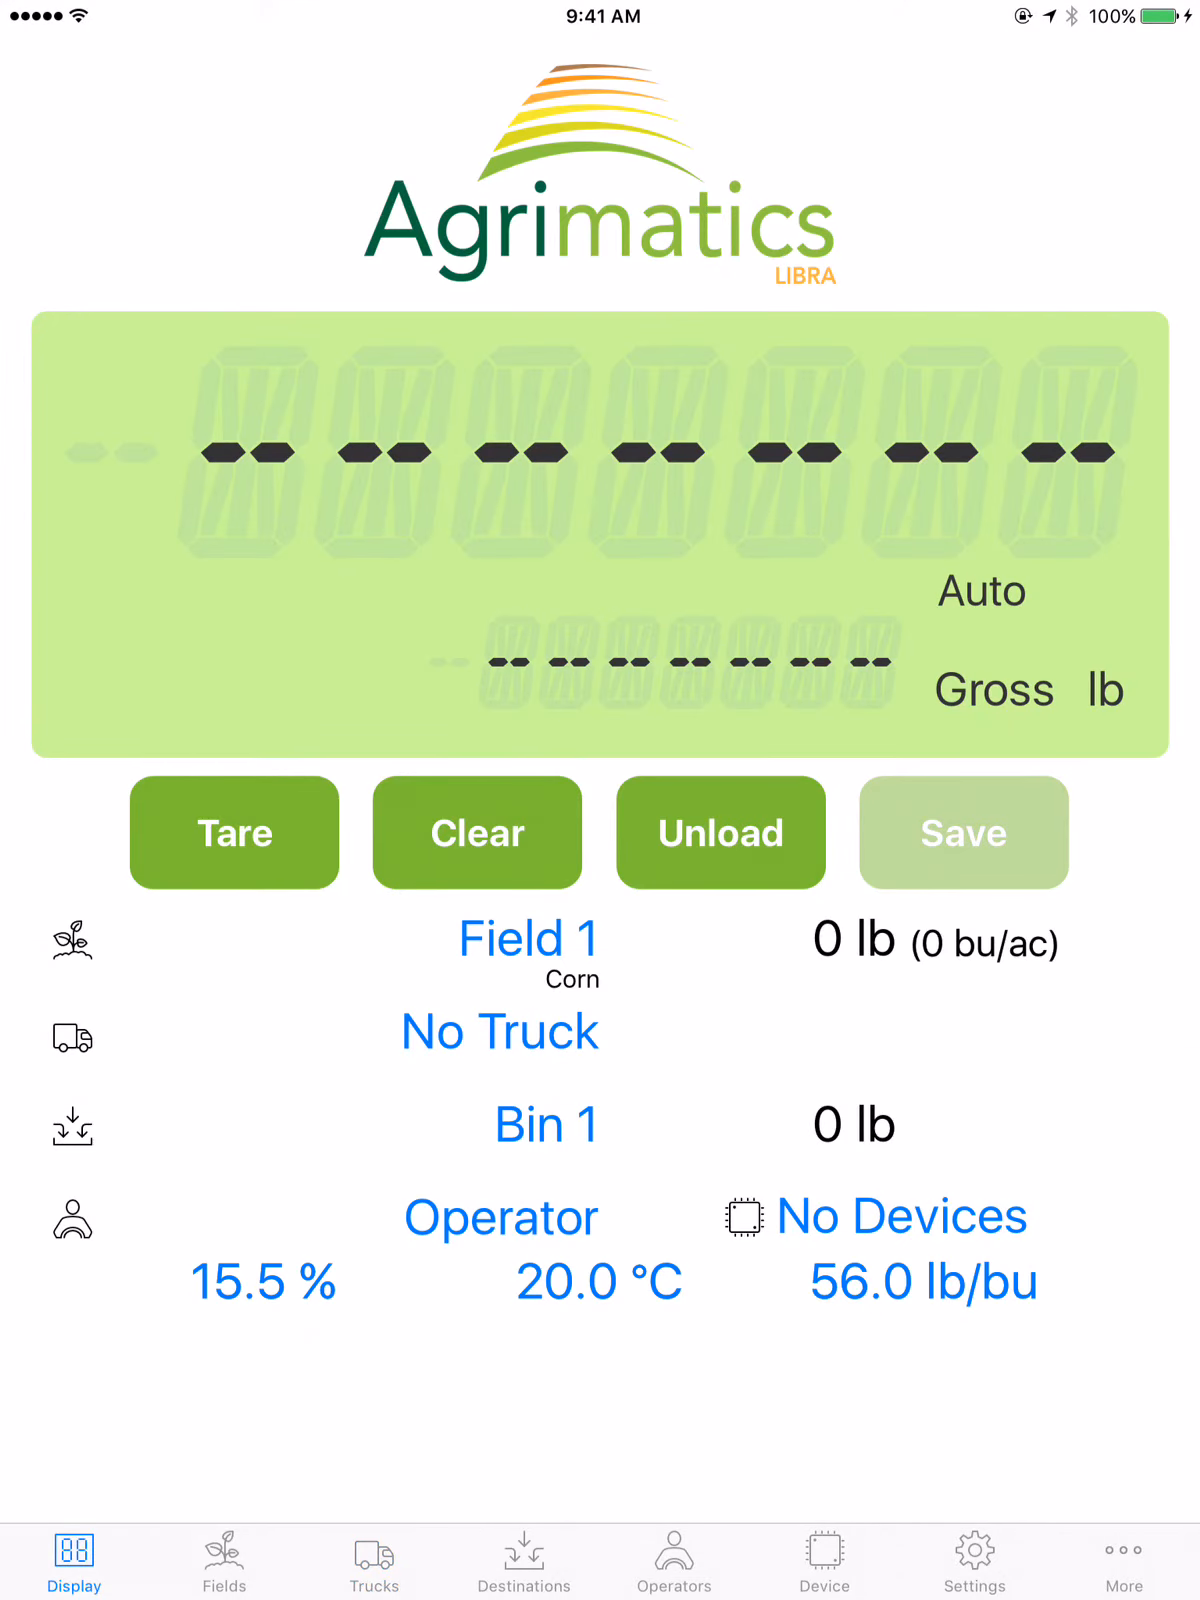
click(498, 1030)
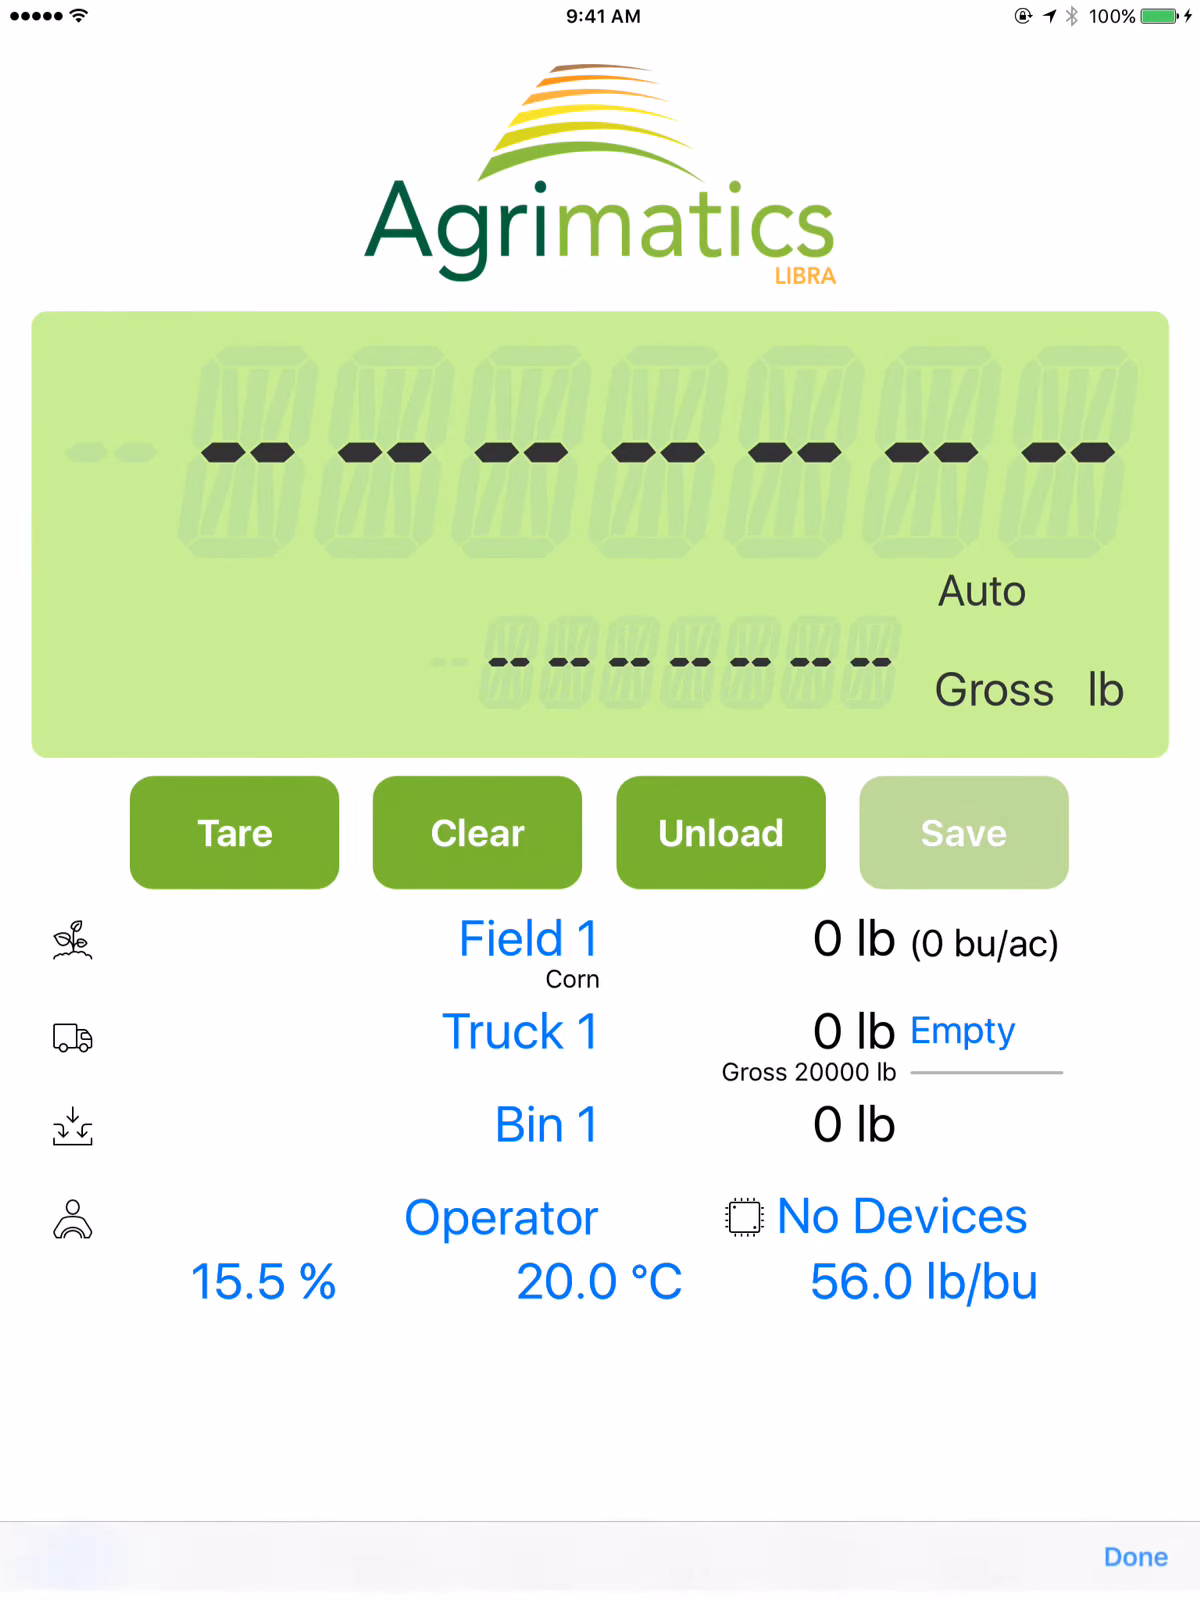
click(1136, 1556)
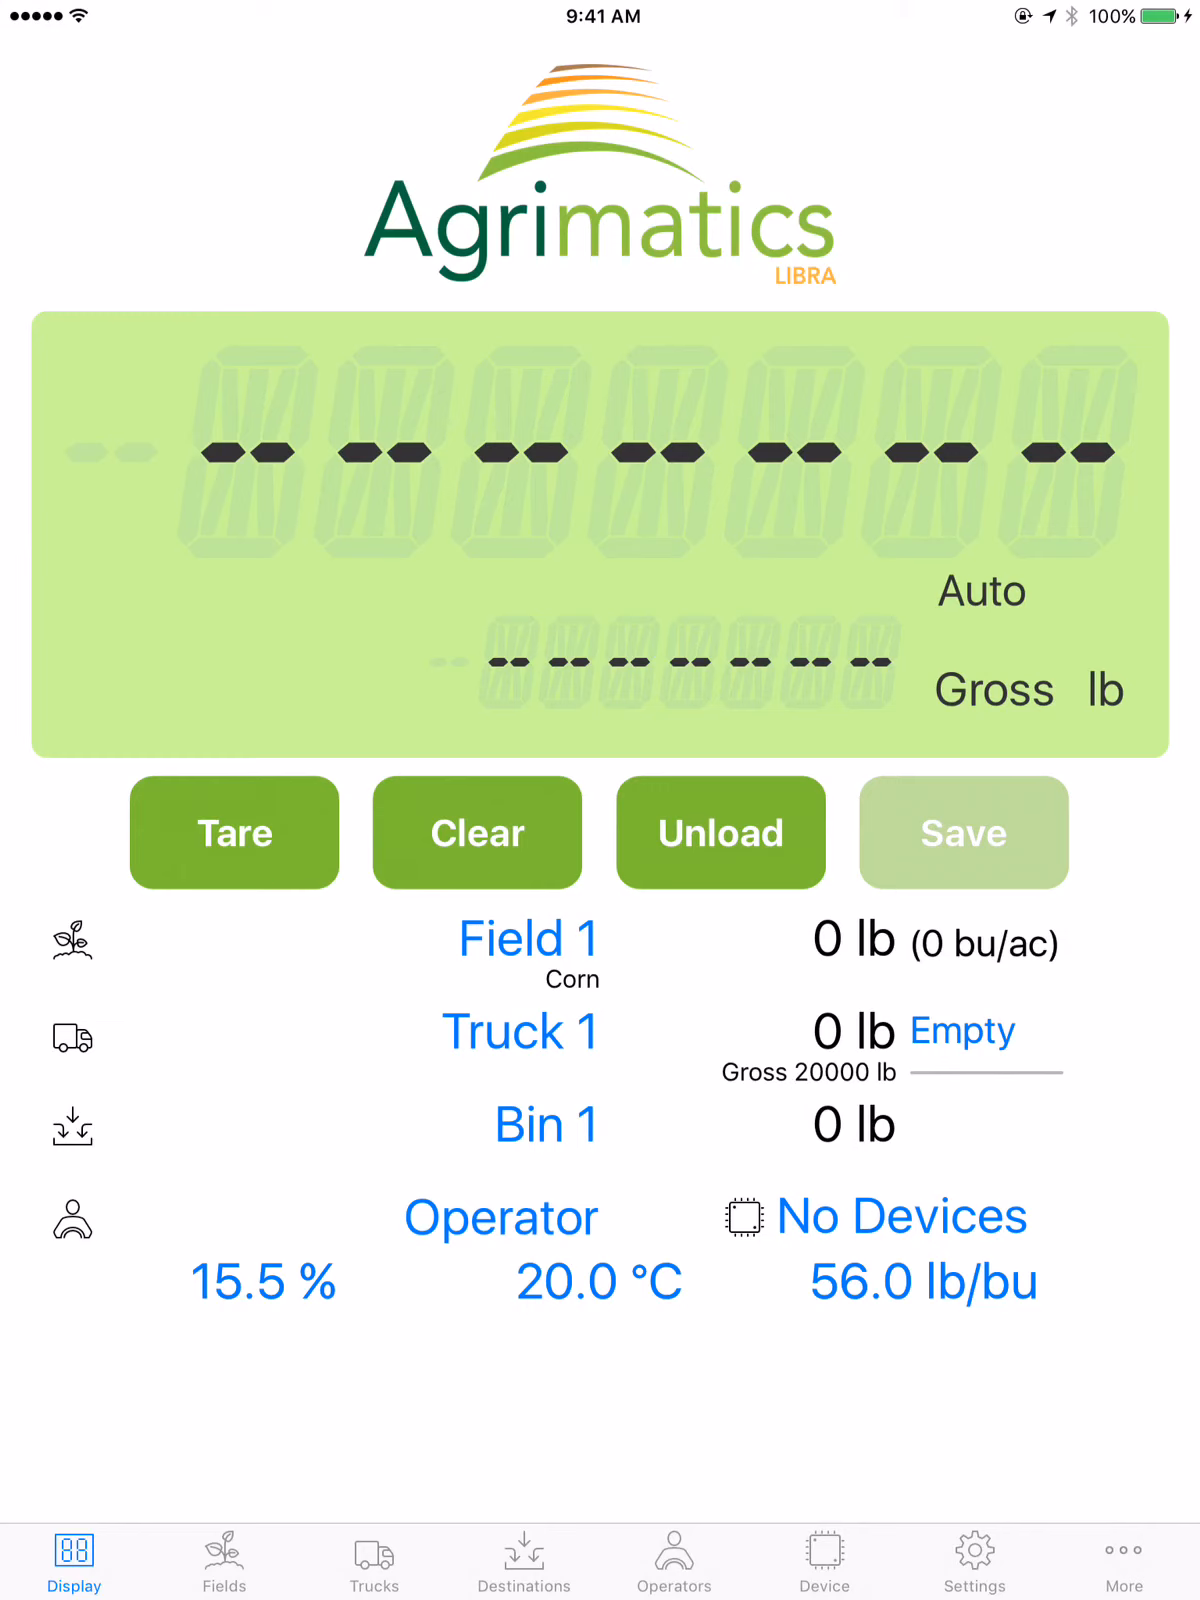
click(520, 1028)
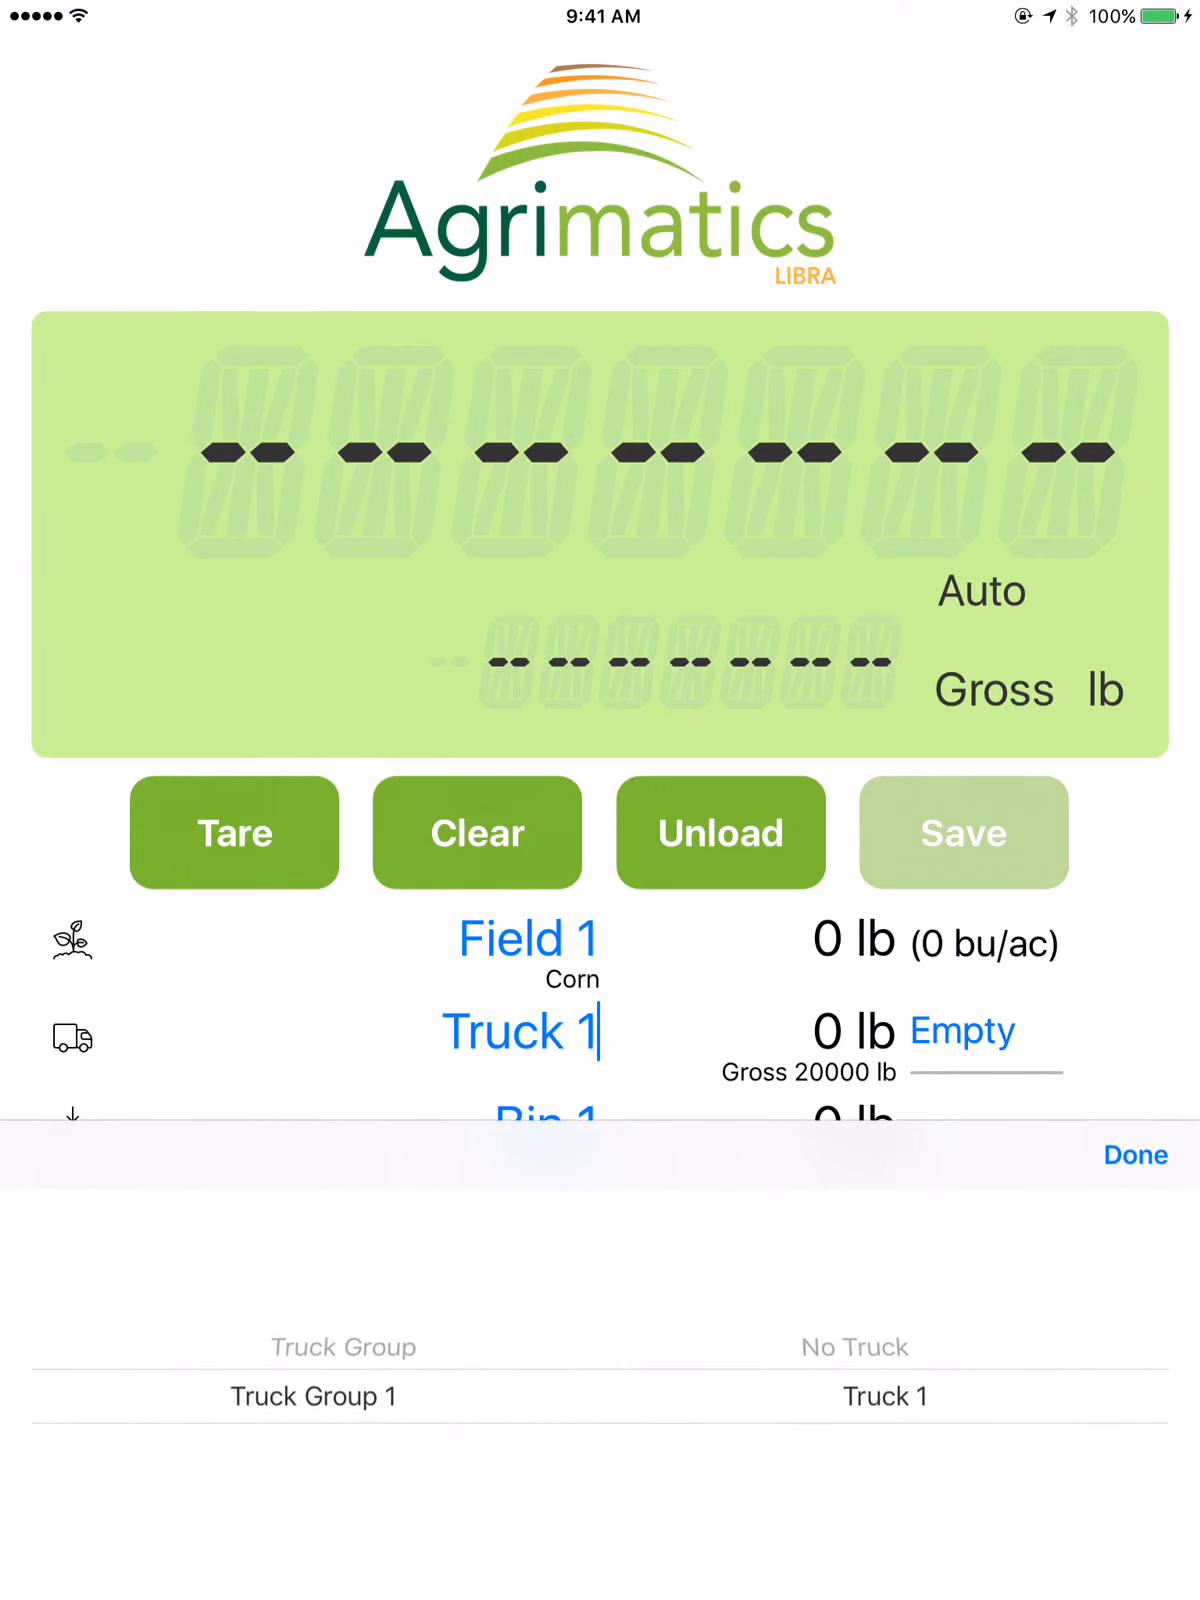